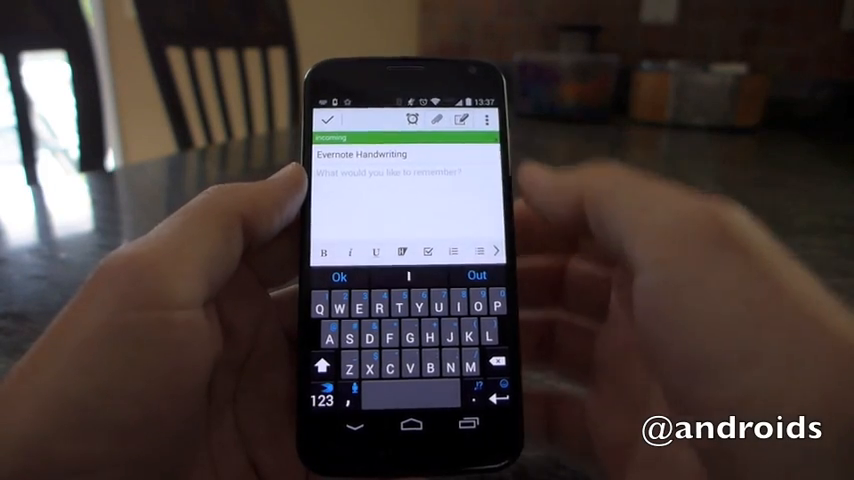
Step: Title the new note 'Evernote Handwriting' and handwrite the letters AC on its canvas
text(Ty)
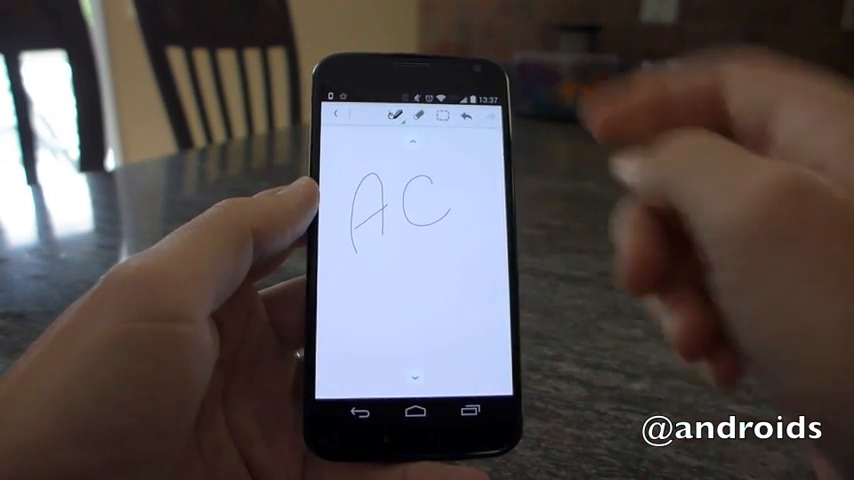
Step: Switch the pen ink to green and draw a second AC with extra scribbles below the first
click(396, 116)
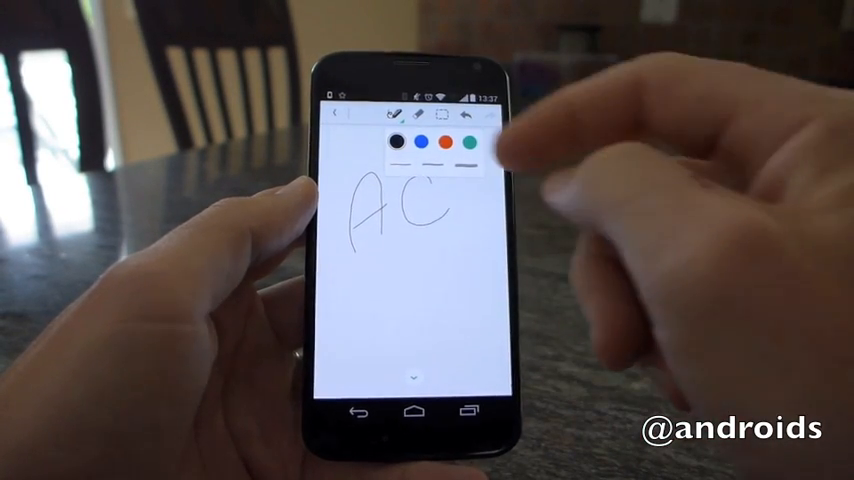
click(470, 142)
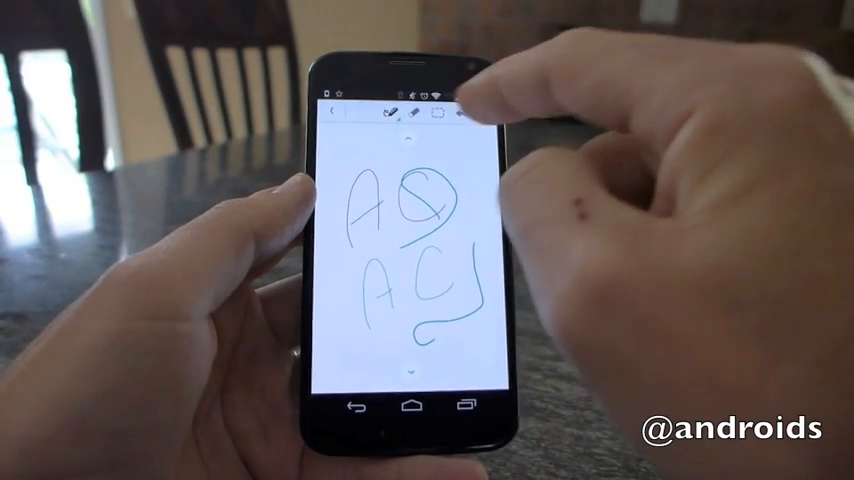
Step: Undo the green scribbles so only the two handwritten AC lines remain
click(450, 112)
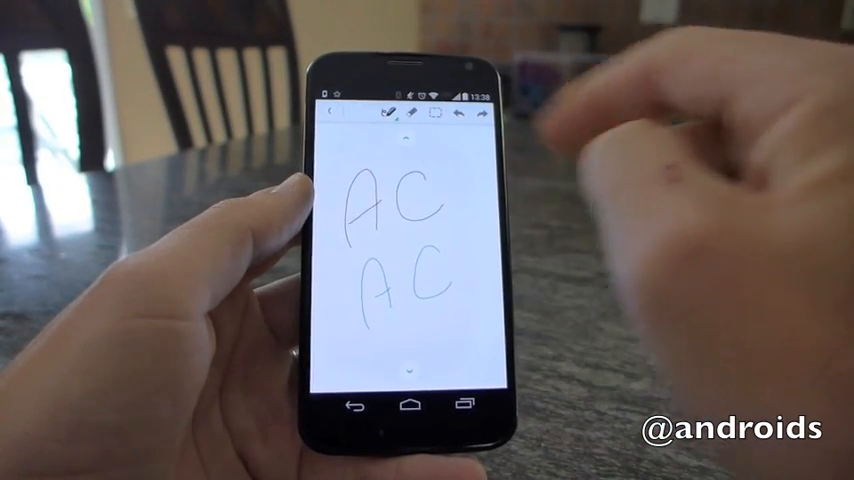